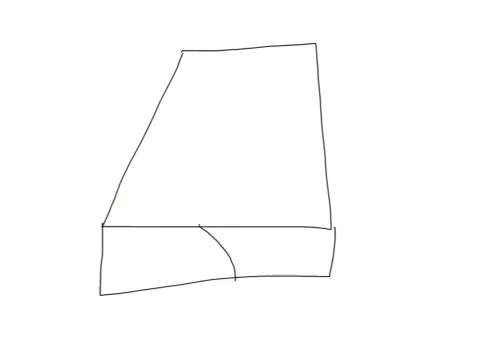
Step: Sketch the ocean section beside the continental block above the base strip
{"action": "left_click_drag", "start_coordinate": [136, 248], "coordinate": [170, 248]}
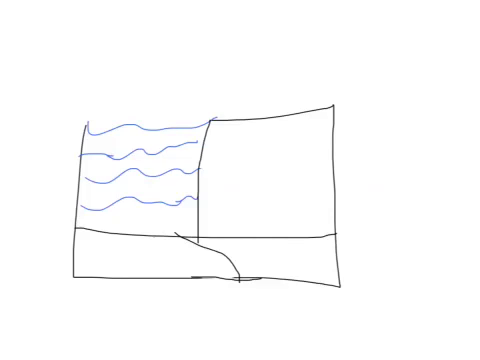
Step: Draw a left-pointing arrow along the lower plate to show plate motion
{"action": "left_click_drag", "start_coordinate": [300, 252], "coordinate": [232, 248]}
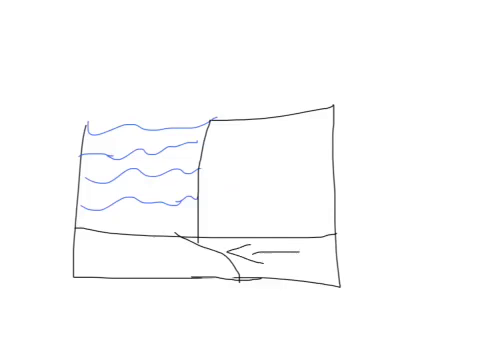